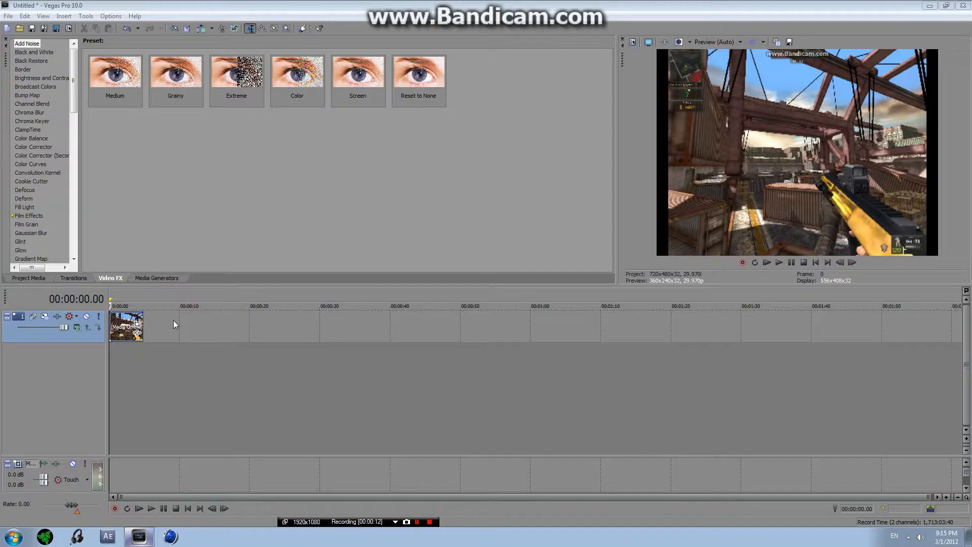
{"action": "mouse_move", "coordinate": [175, 347]}
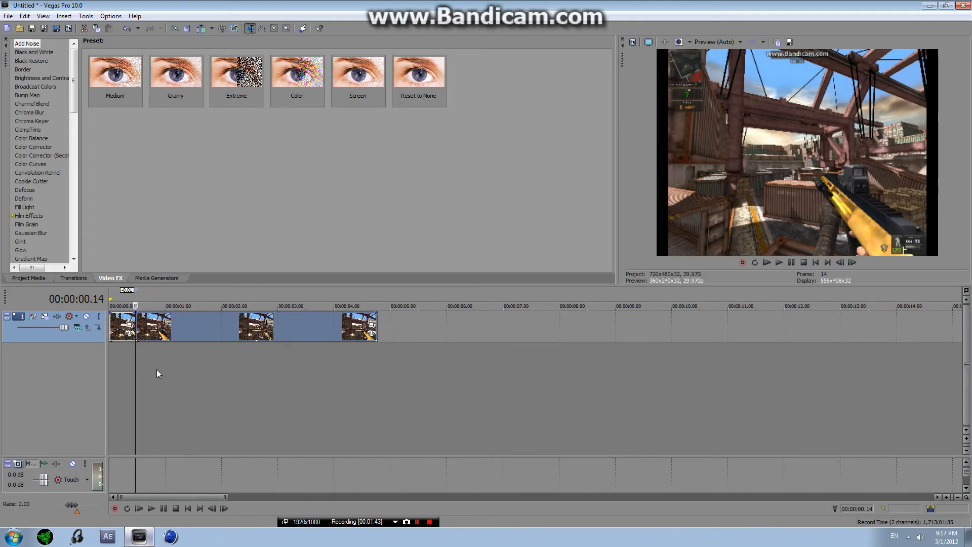
{"action": "mouse_move", "coordinate": [156, 371]}
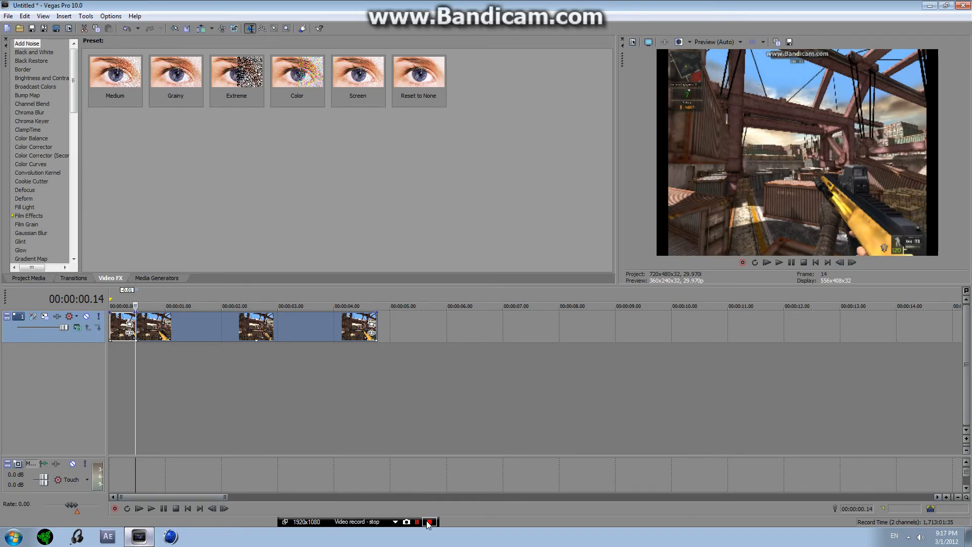
{"action": "left_click", "coordinate": [416, 520]}
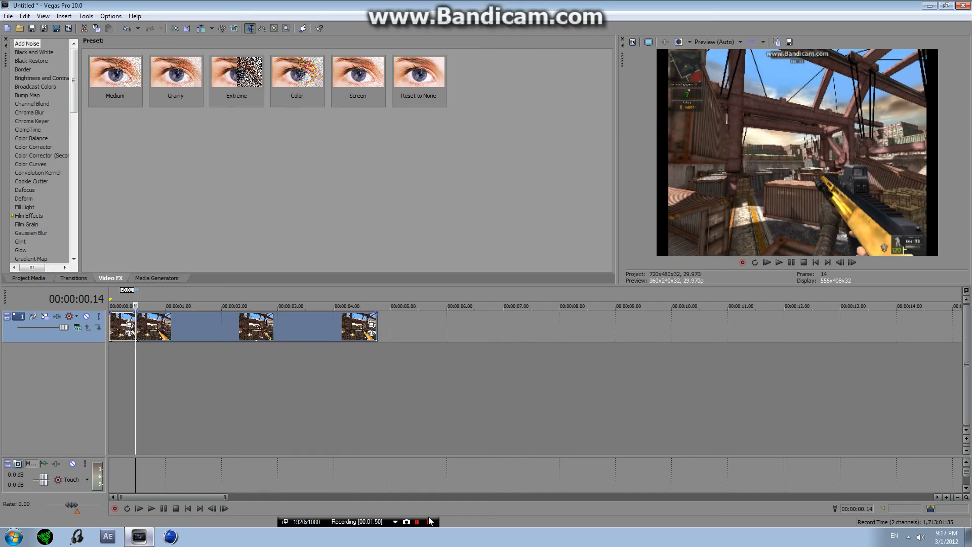